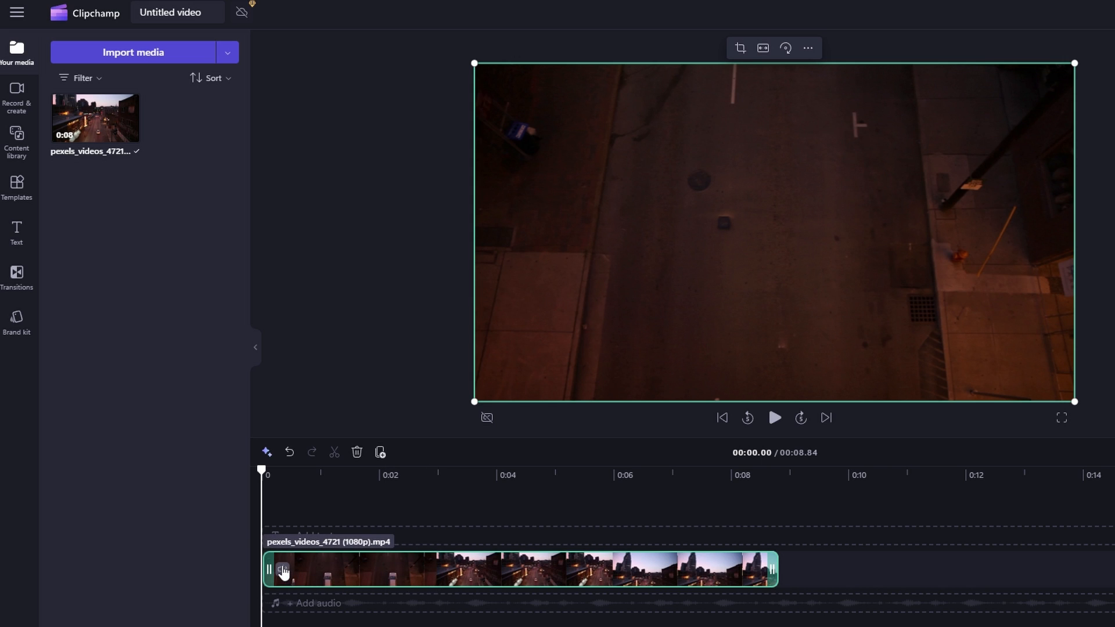
# Step: Scroll the Google results for 'cap cut' and open the capcut.com result
pyautogui.click(774, 418)
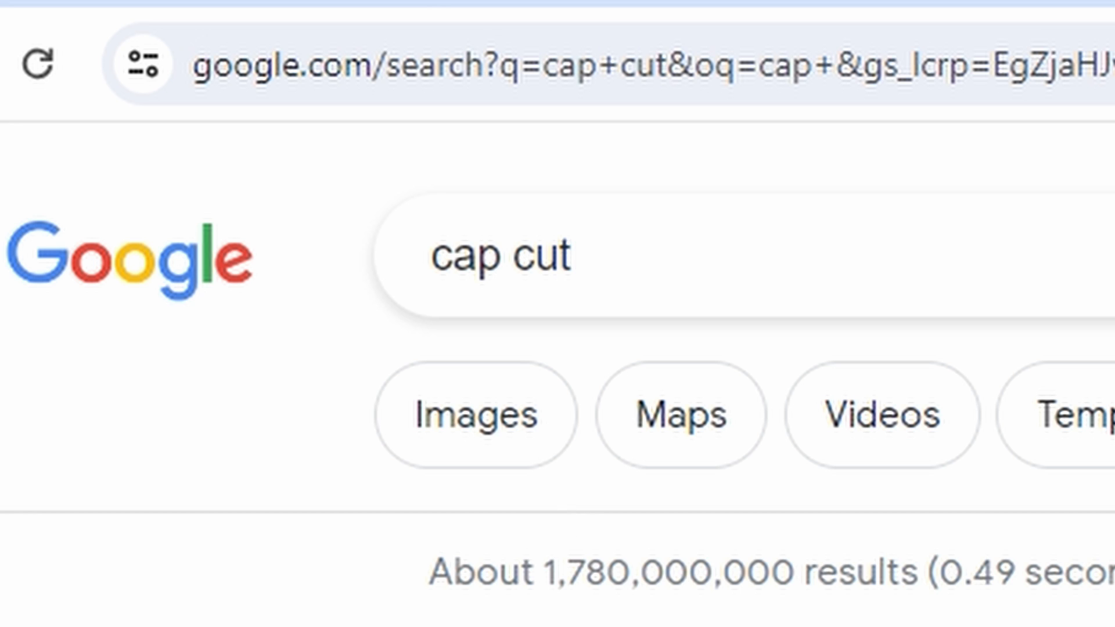
pyautogui.scroll(-3)
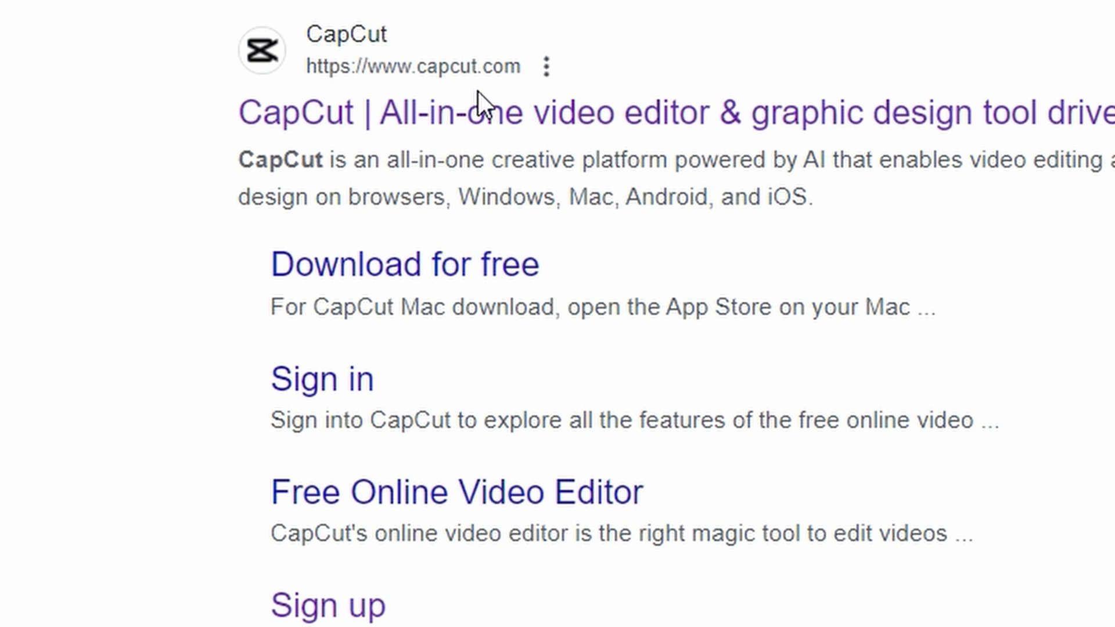
pyautogui.click(319, 112)
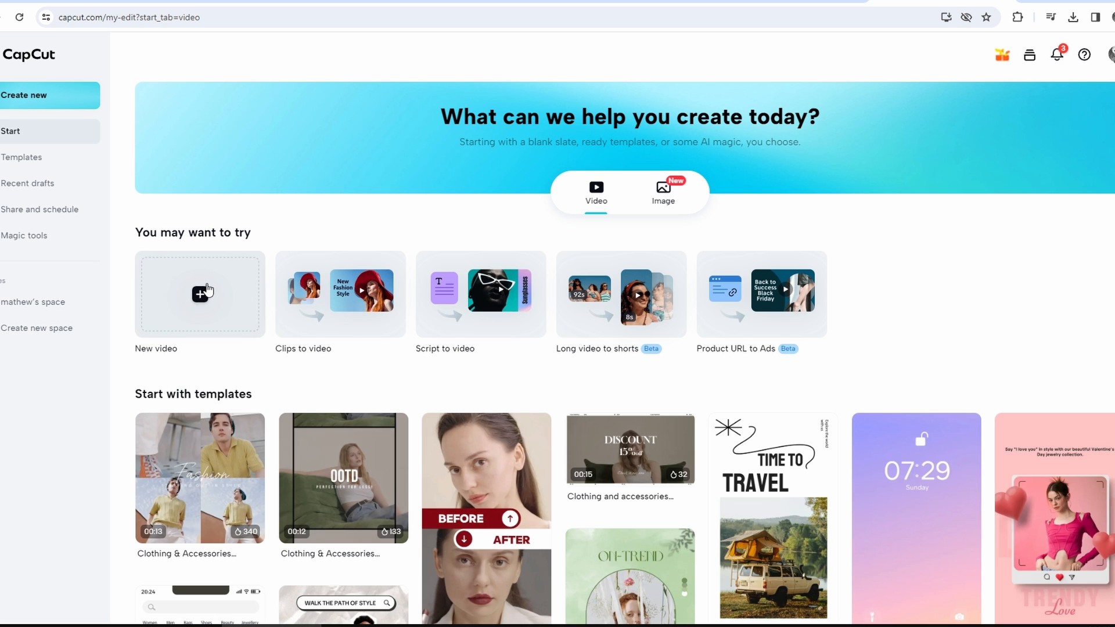
# Step: Create a new video project and upload the pexels city street clip
pyautogui.click(200, 295)
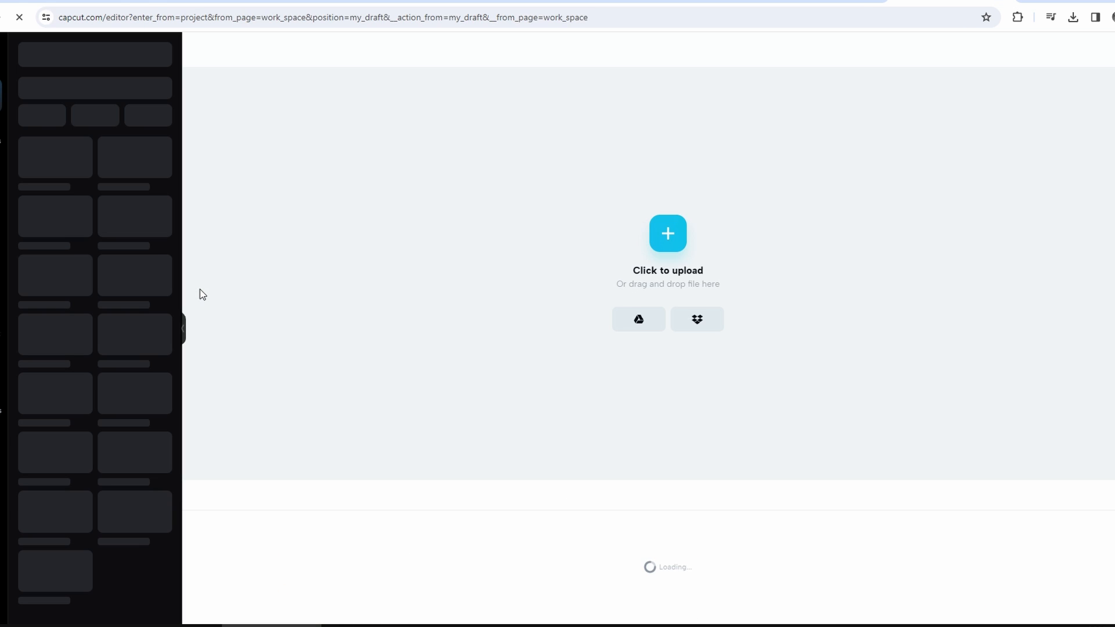
pyautogui.click(666, 234)
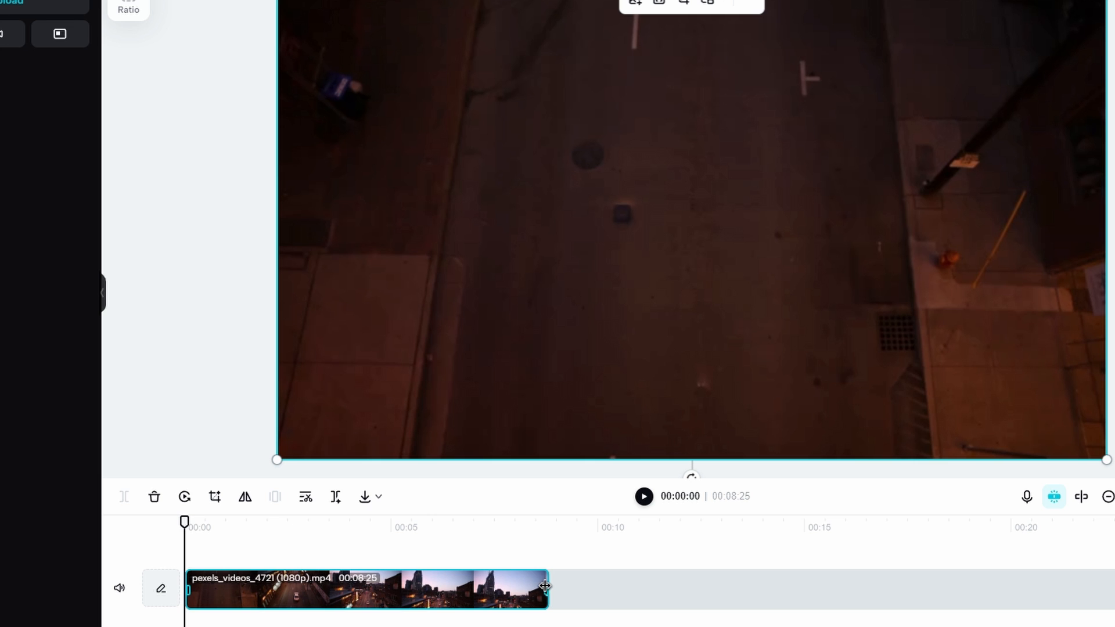
# Step: Trim the street clip to about four seconds and reverse its playback
pyautogui.click(184, 497)
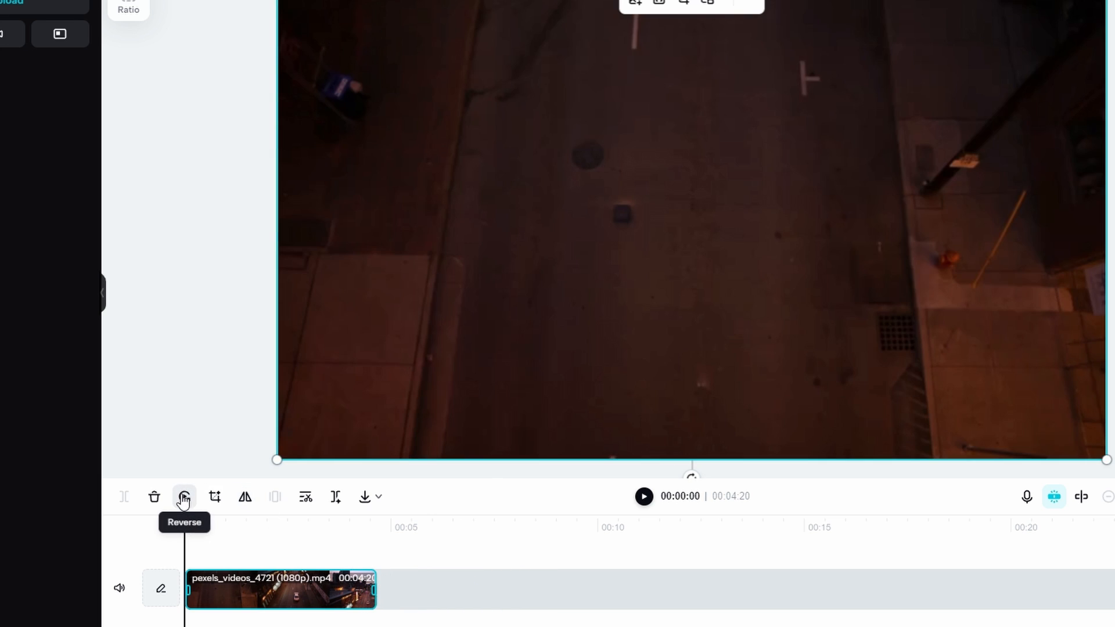
pyautogui.click(184, 497)
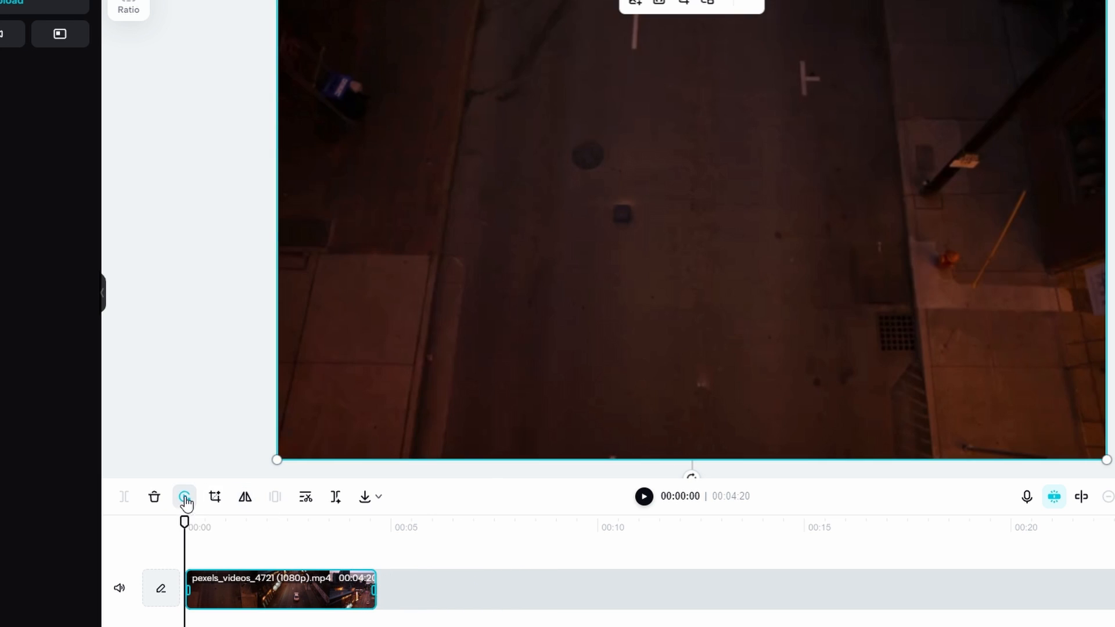
pyautogui.click(184, 496)
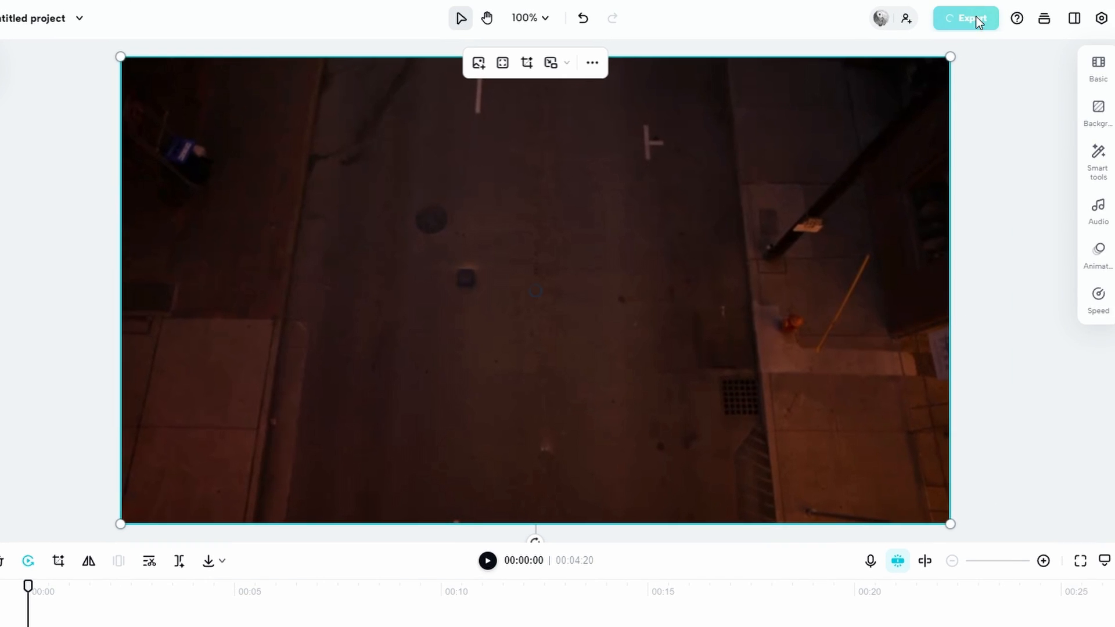
# Step: Choose Download under Export and set the resolution to 1080p
pyautogui.click(965, 18)
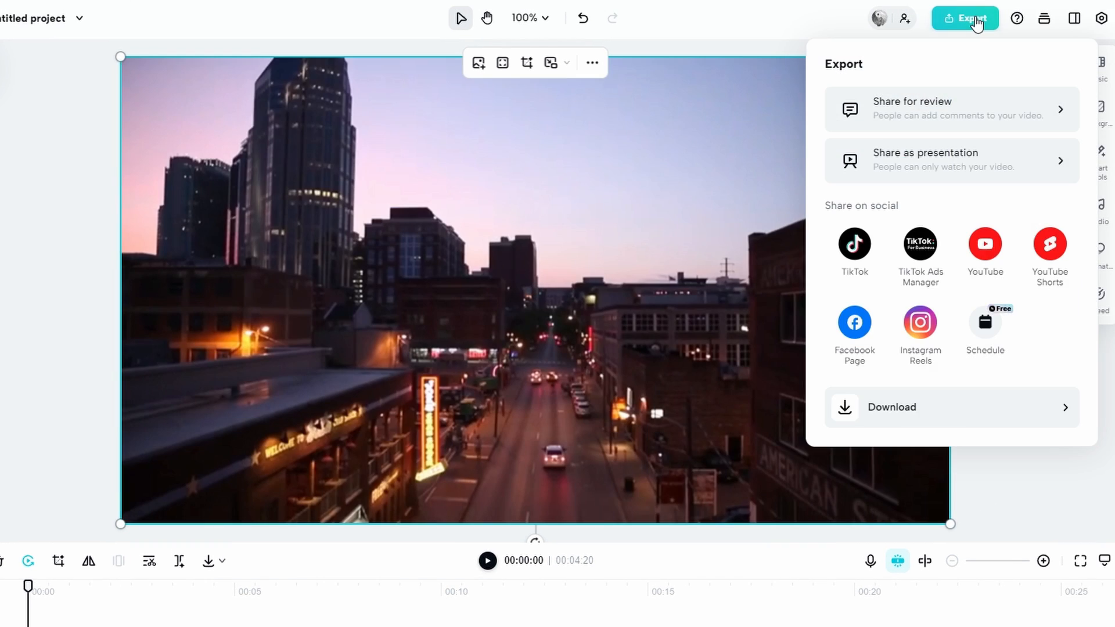
pyautogui.click(892, 407)
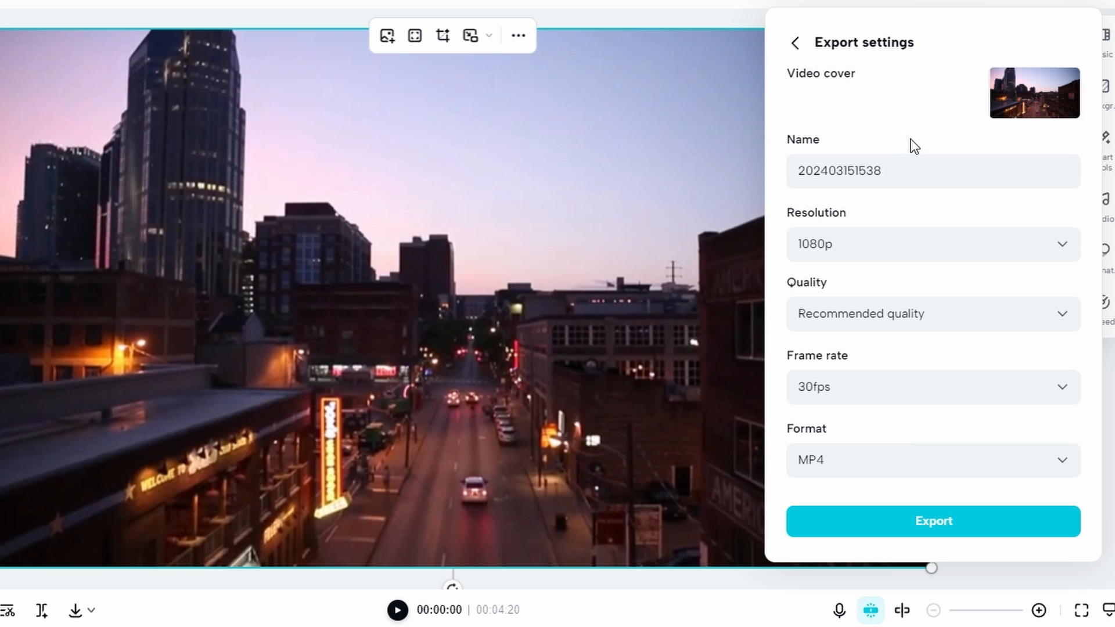
pyautogui.click(932, 244)
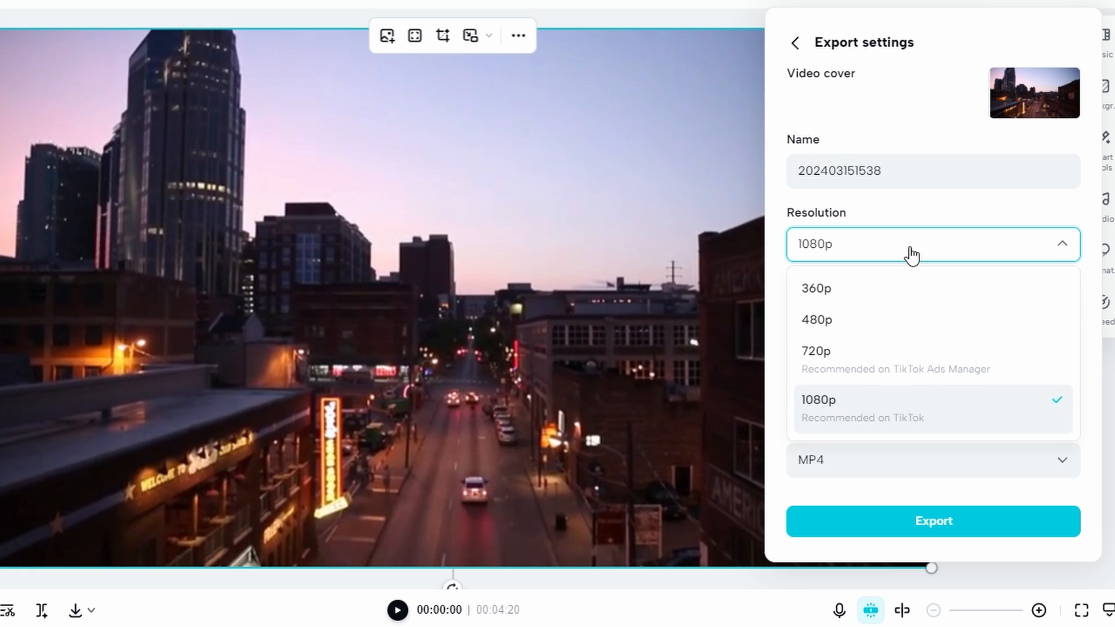
pyautogui.click(932, 520)
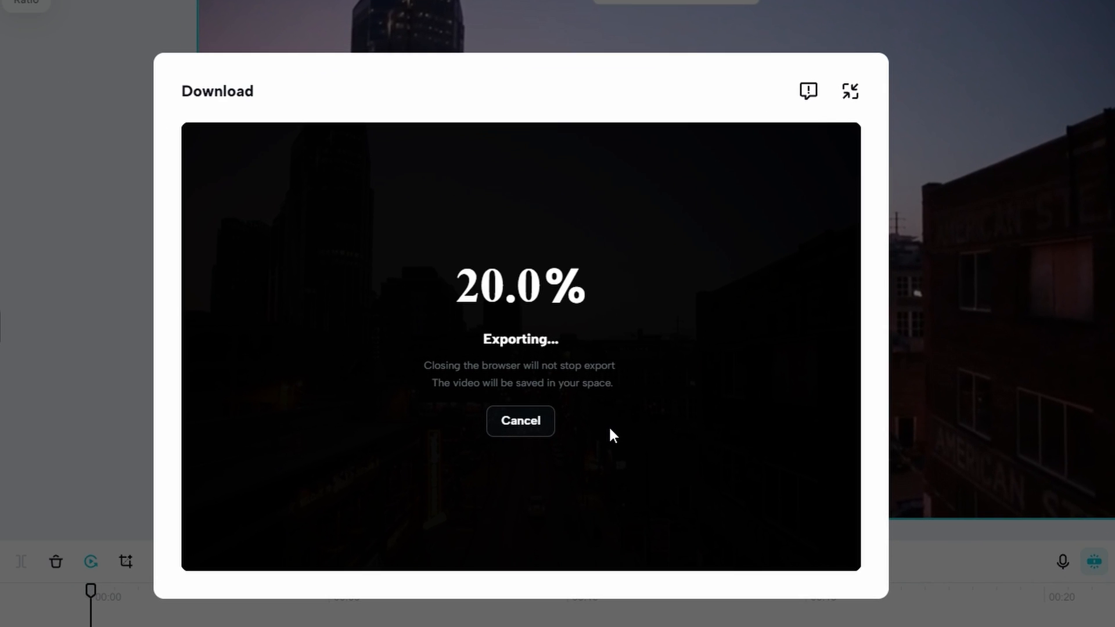
pyautogui.moveTo(628, 355)
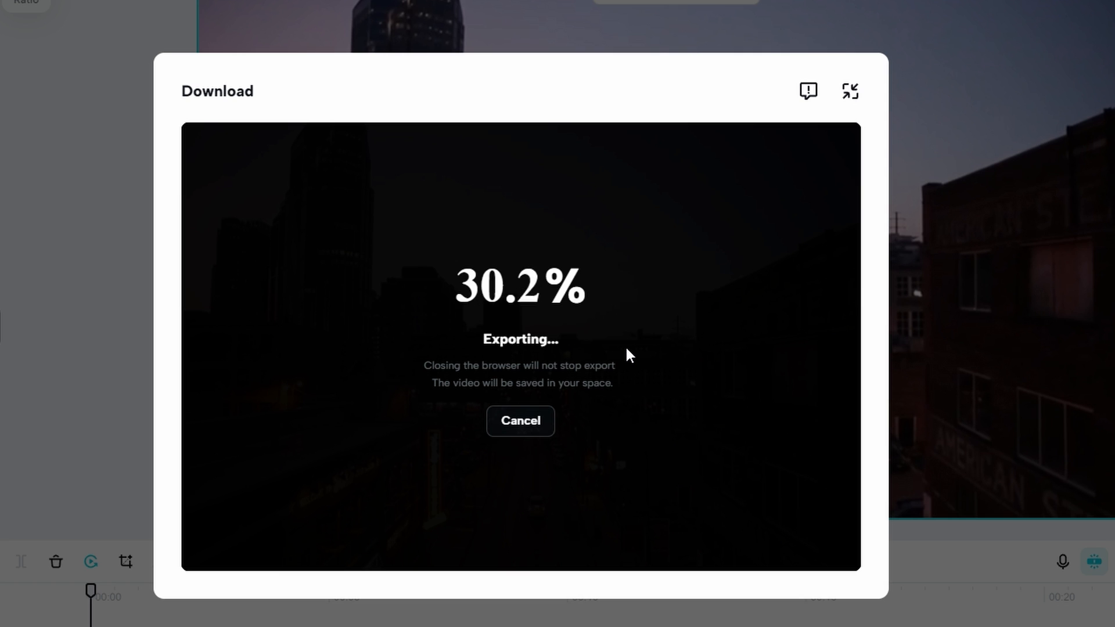
pyautogui.moveTo(673, 254)
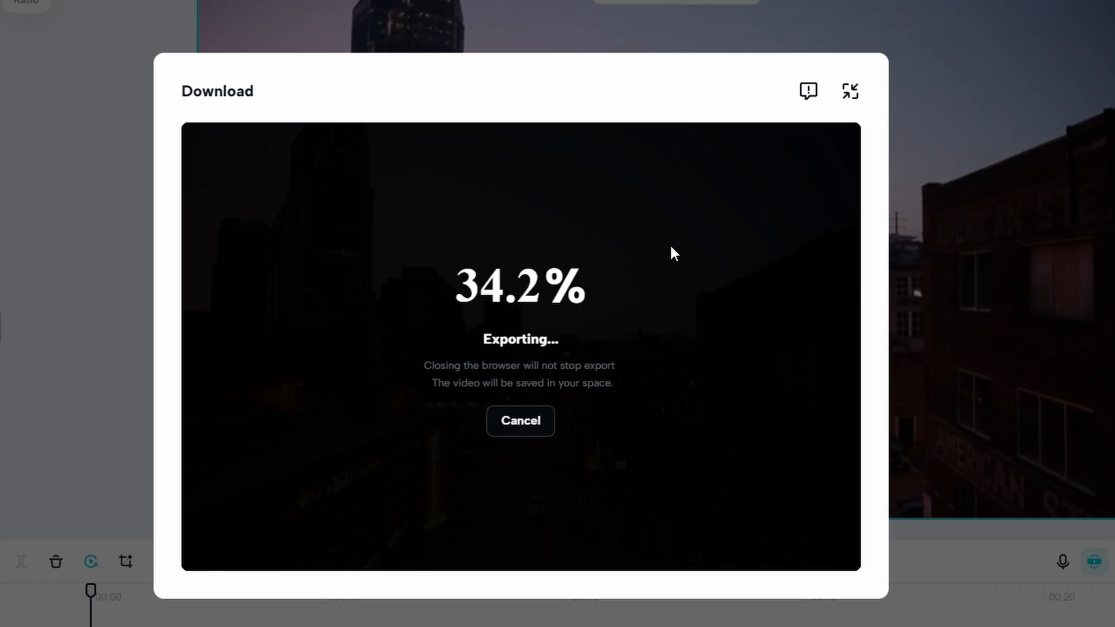
# Step: Return to the Clipchamp project tab while CapCut's MP4 export runs
pyautogui.click(519, 420)
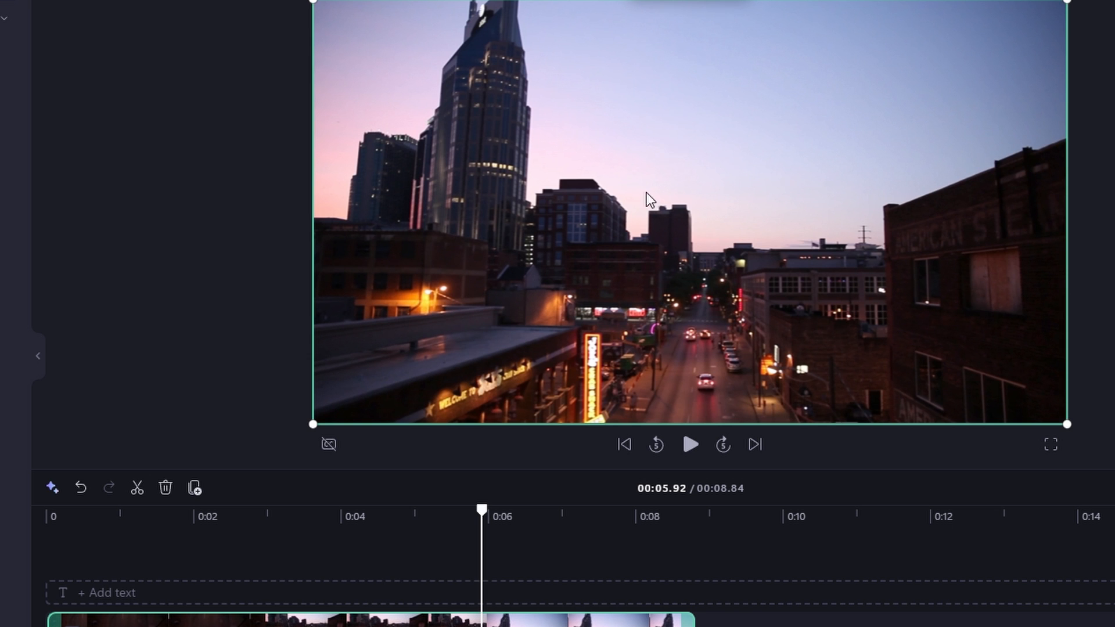